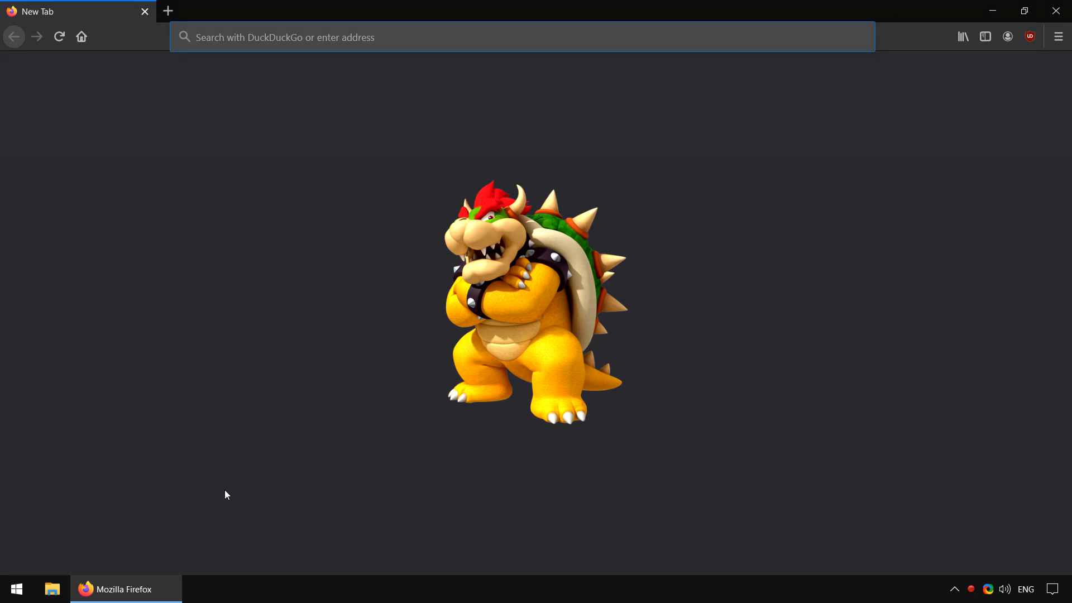
Step: Load the Omnimo 10 website by entering 'omnimo' in the Firefox address bar
type("omnimo.info")
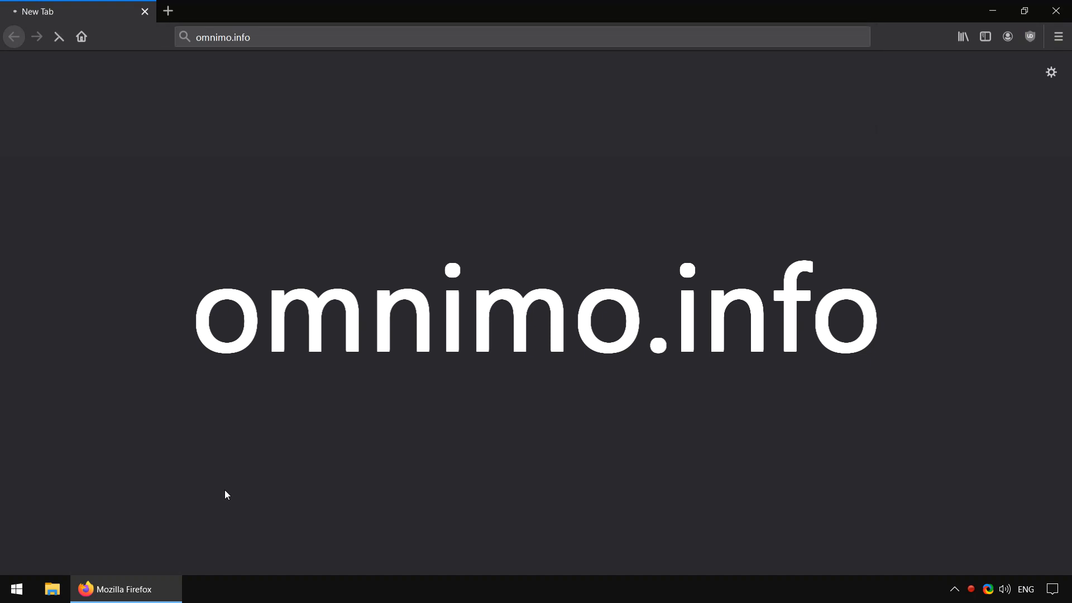
key("Return")
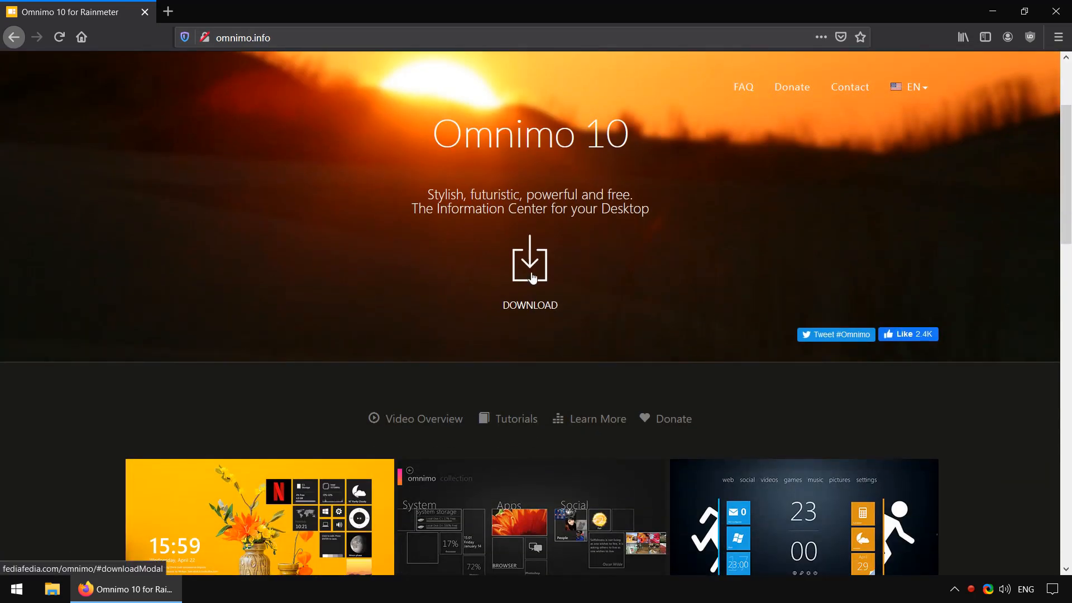
Step: Download the full-version Omnimo10.zip (25 MB) and confirm saving it to disk
left_click(530, 261)
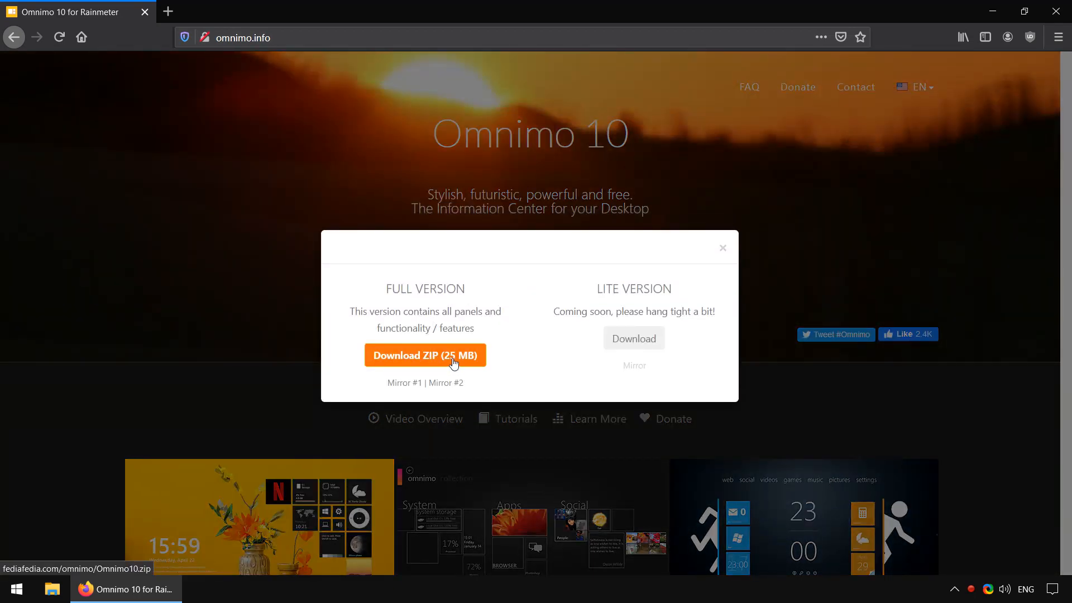
left_click(424, 355)
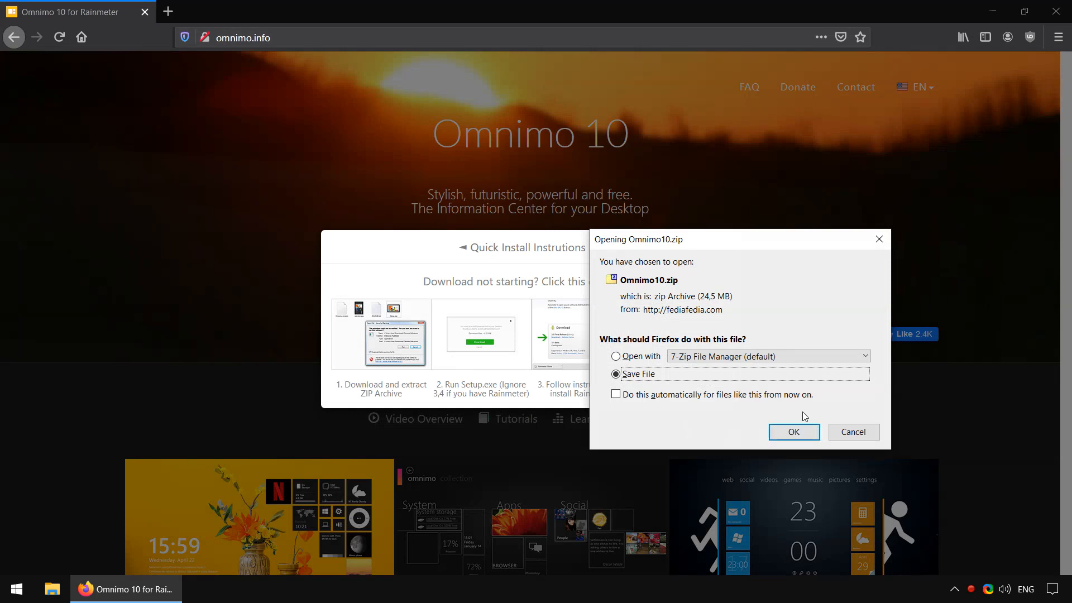
left_click(792, 431)
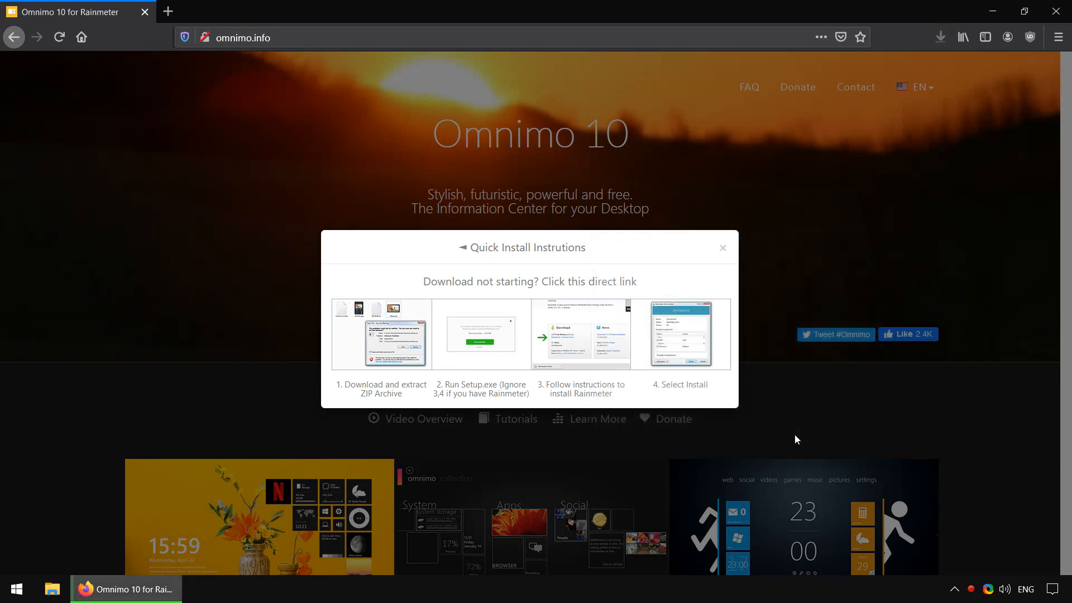
mouse_move(723, 251)
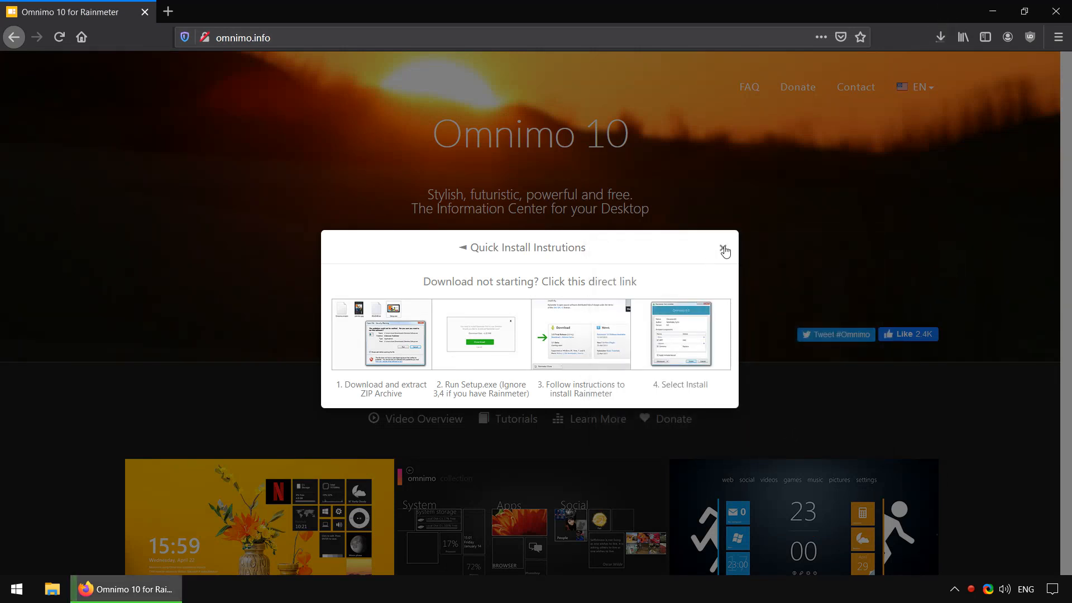
Step: Dismiss the Quick Install Instructions popup and scroll through the Omnimo previews
left_click(724, 248)
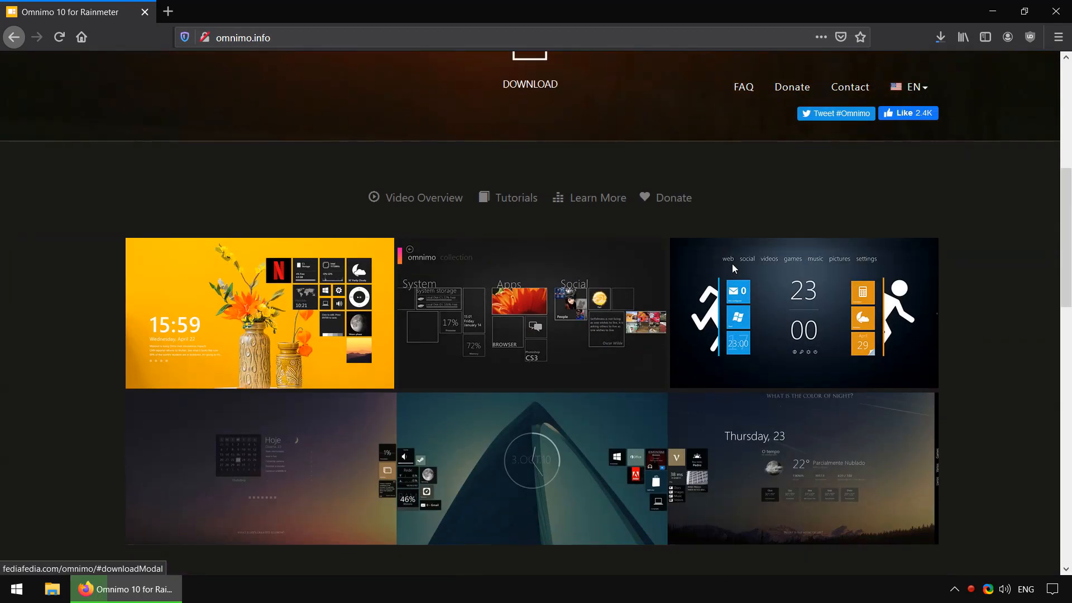
scroll("down", 3)
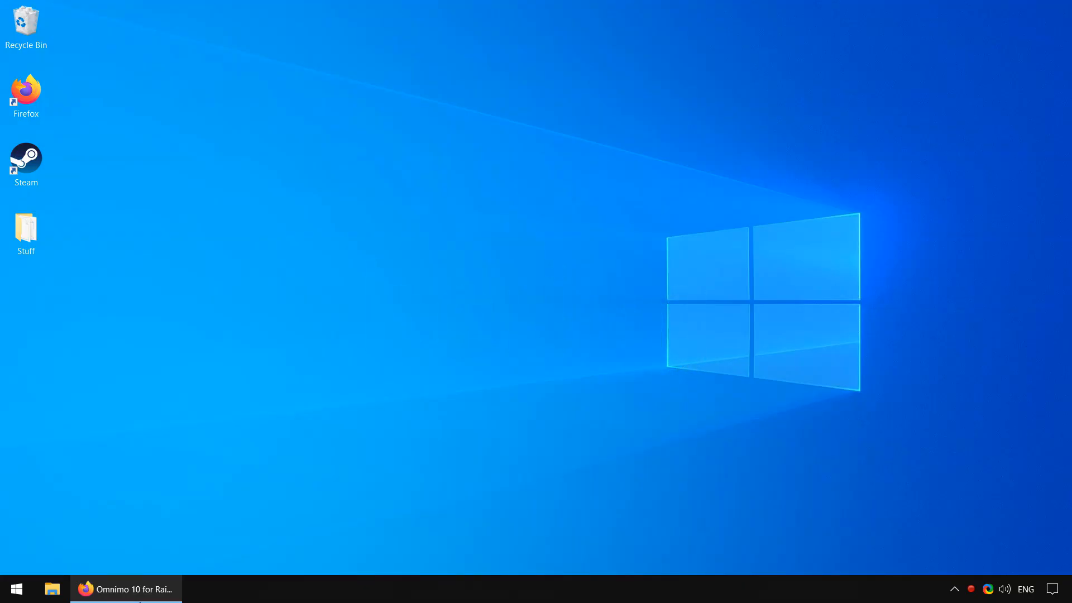
Step: Restore Firefox, open Omnimo10.zip from the downloads list in 7-Zip and select all its files
left_click(126, 588)
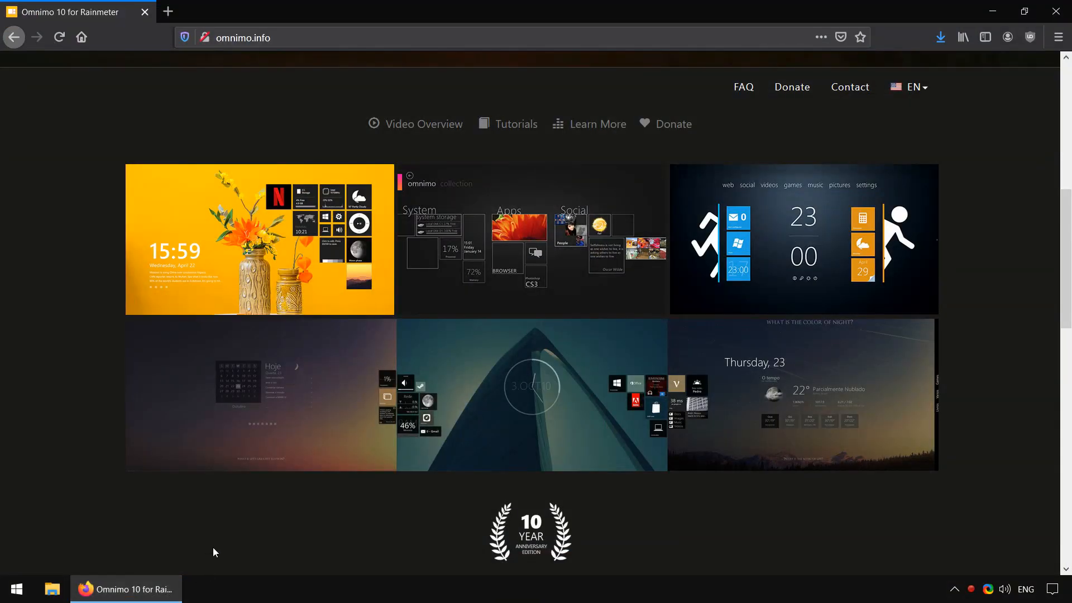
mouse_move(940, 37)
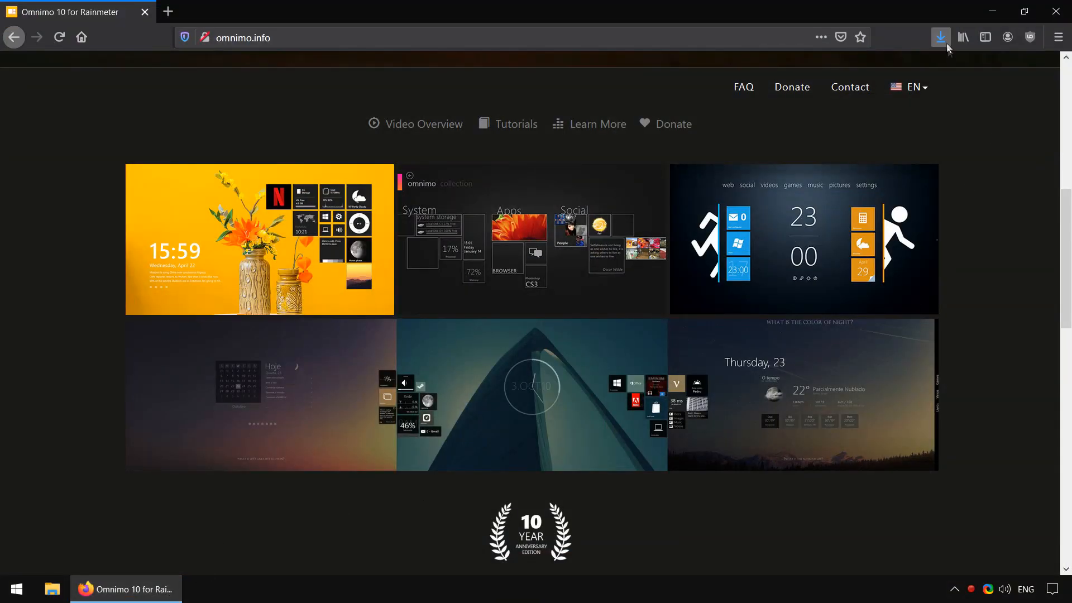
left_click(941, 37)
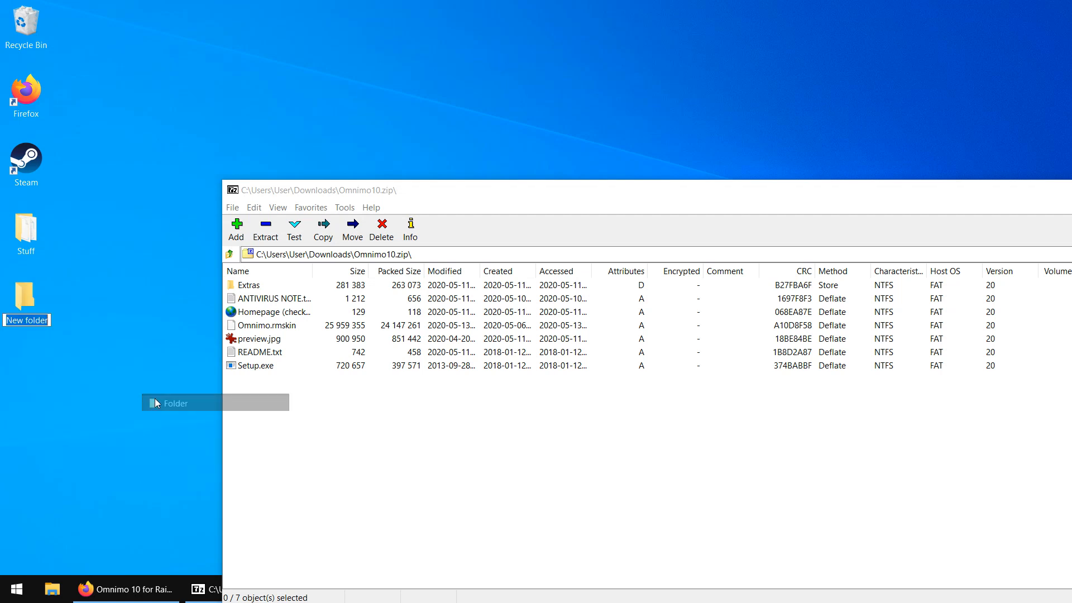
key("ctrl+a")
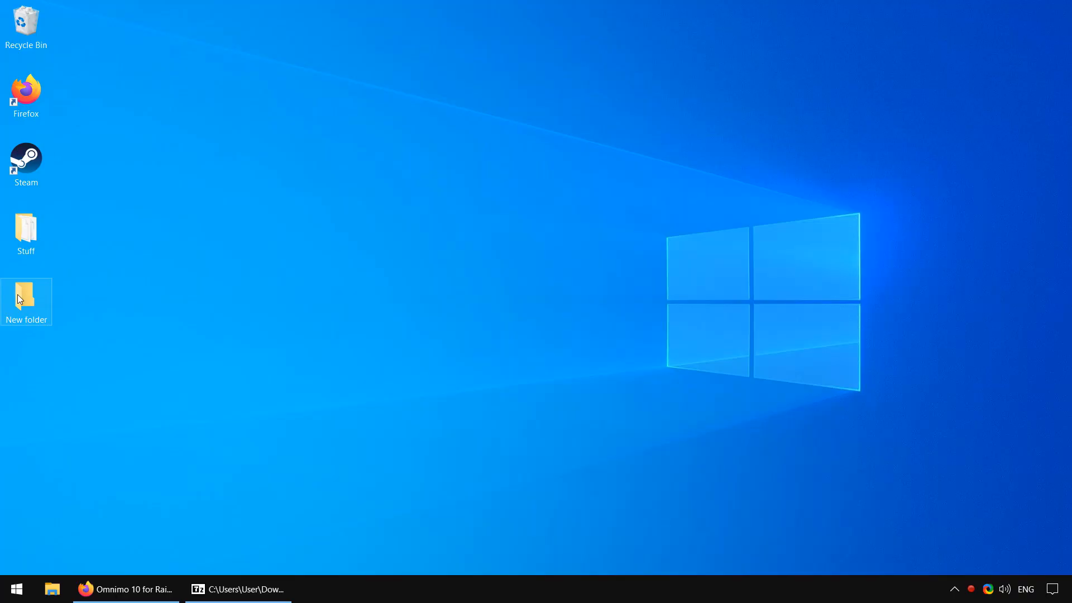
Step: Run the Setup application from the extracted New folder and move Explorer out of the way
double_click(26, 302)
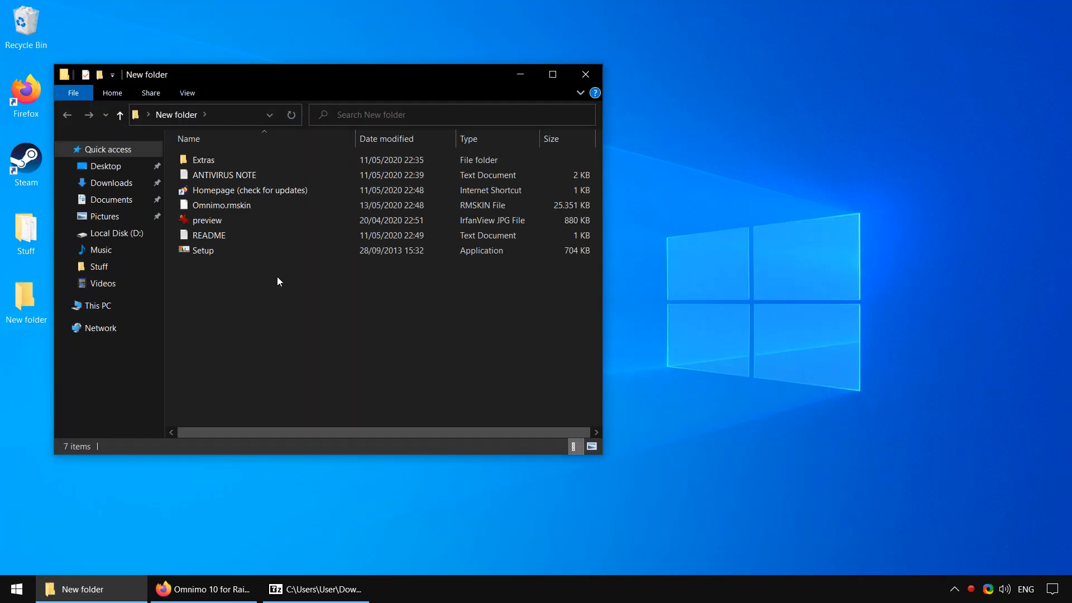
mouse_move(224, 250)
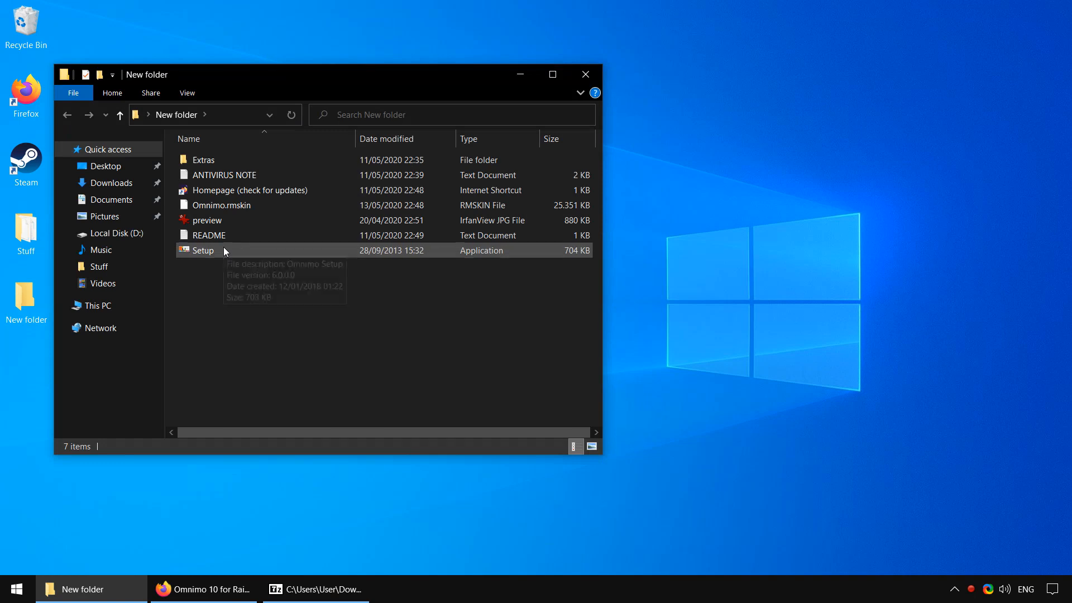
double_click(202, 250)
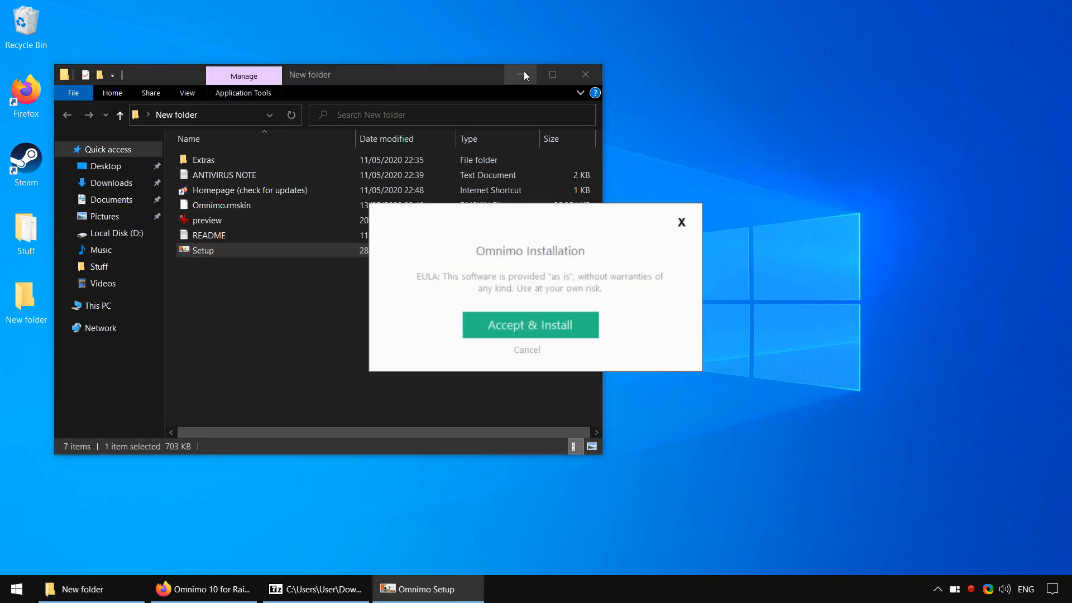
left_click(522, 75)
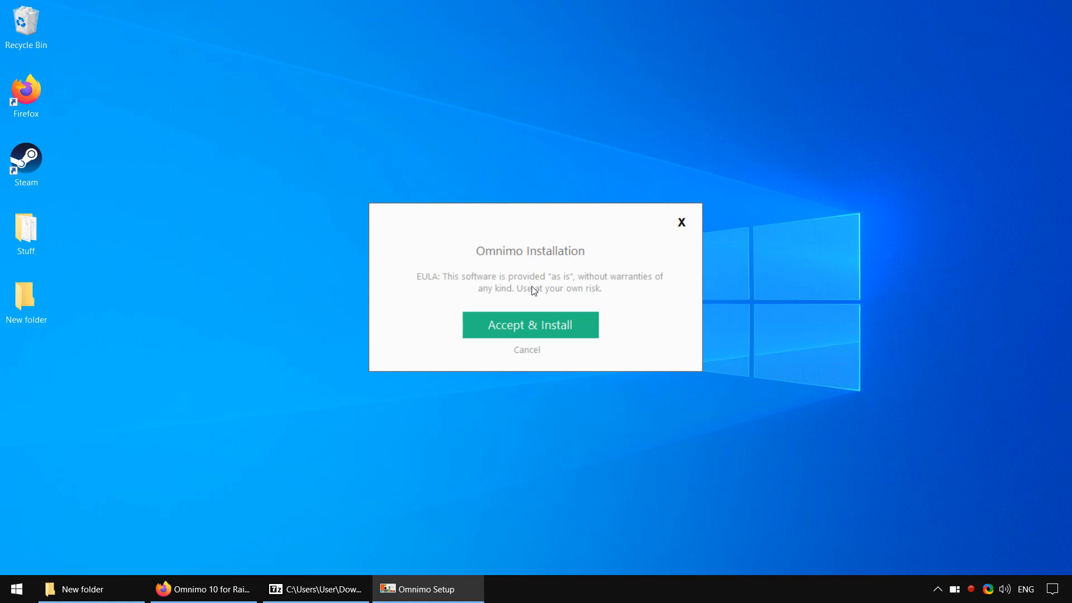
mouse_move(523, 324)
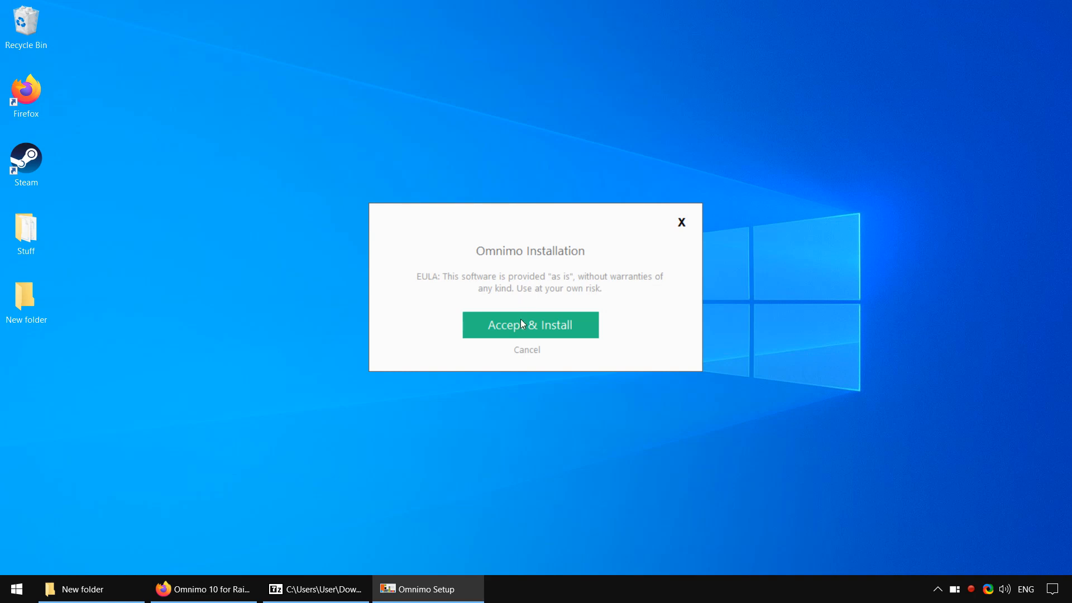
Step: Accept the Omnimo Setup EULA and follow its prompt to the Rainmeter download site
left_click(529, 325)
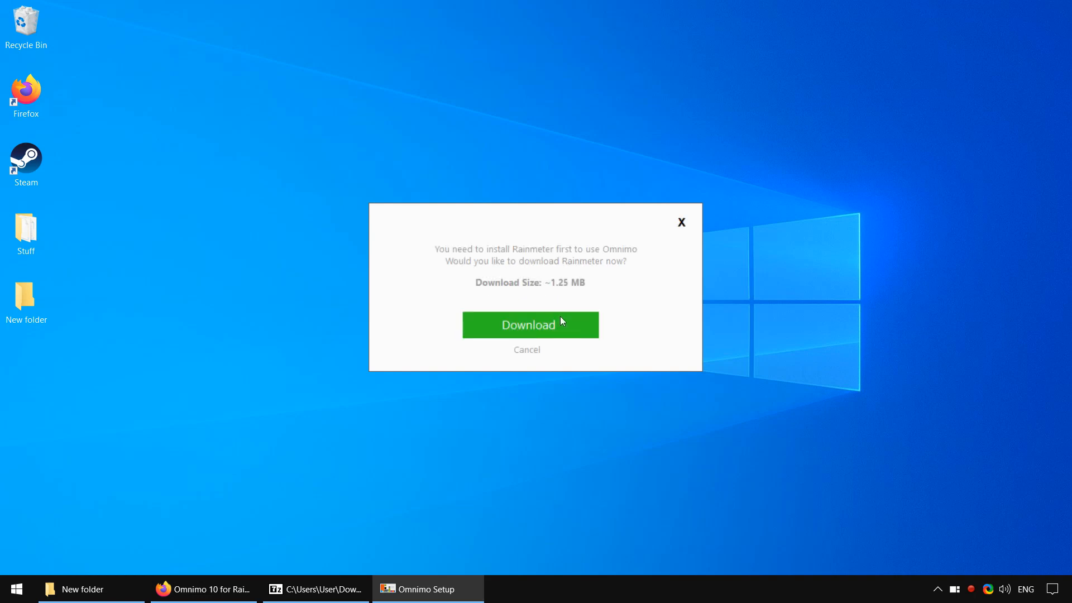
mouse_move(551, 326)
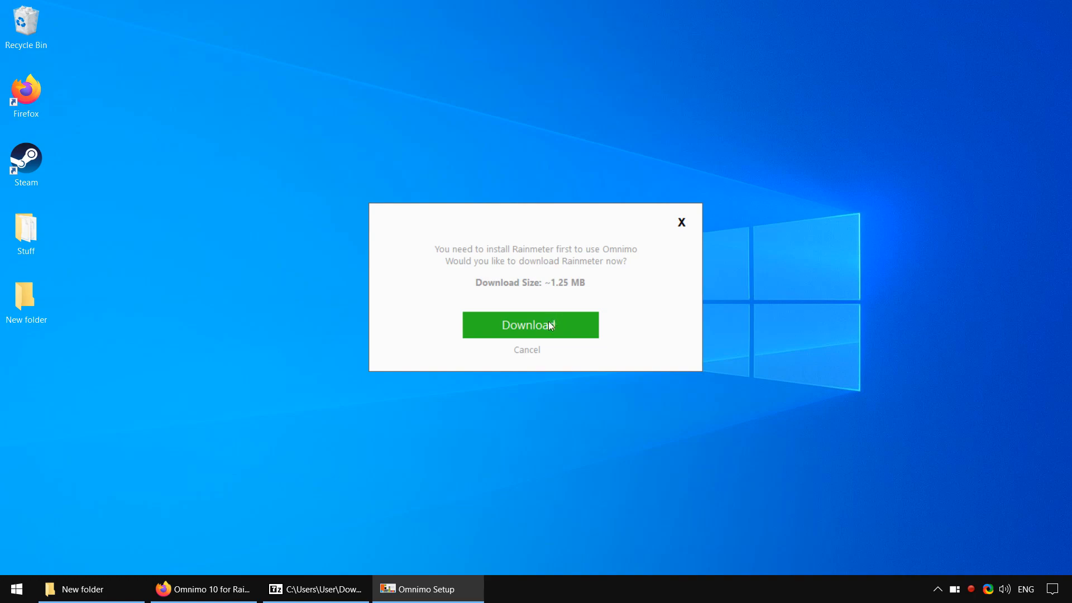
left_click(529, 325)
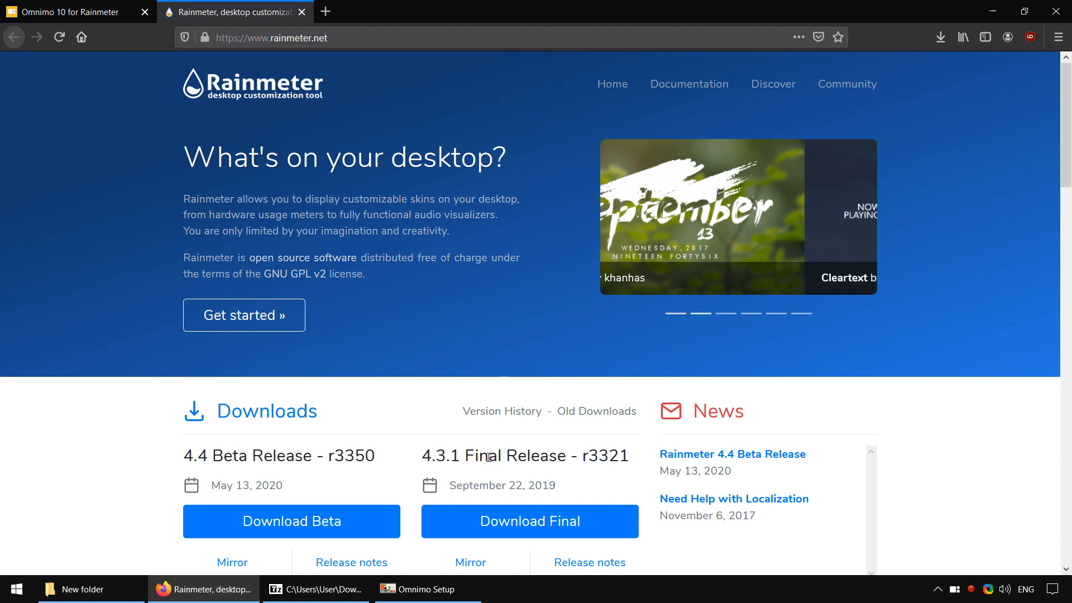
Step: Download the Rainmeter 4.3.1 final release and launch Rainmeter-4.3.1.exe from the downloads list
left_click(530, 522)
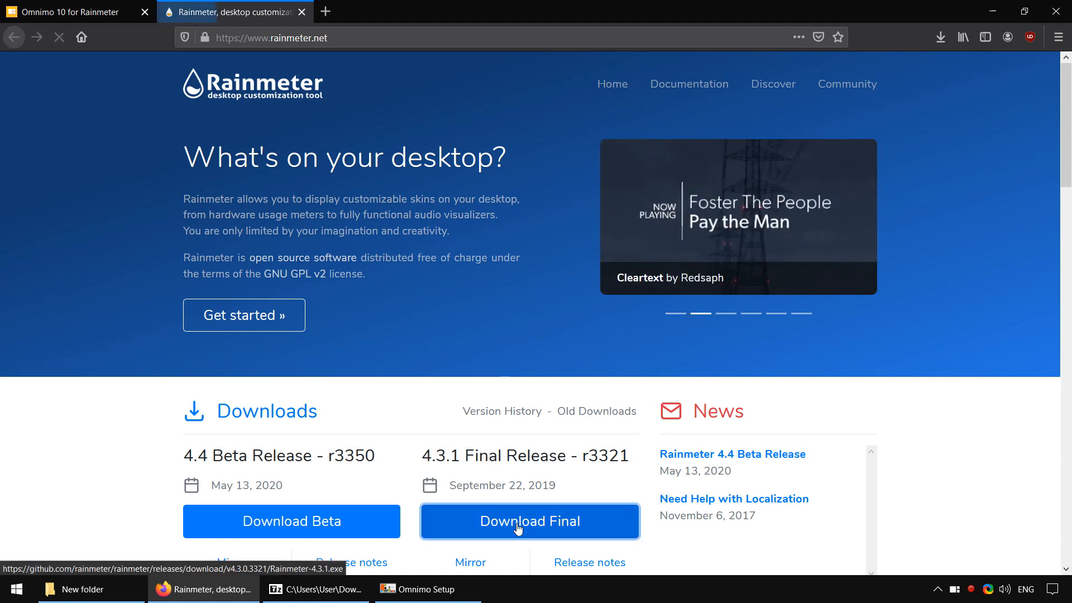
left_click(528, 522)
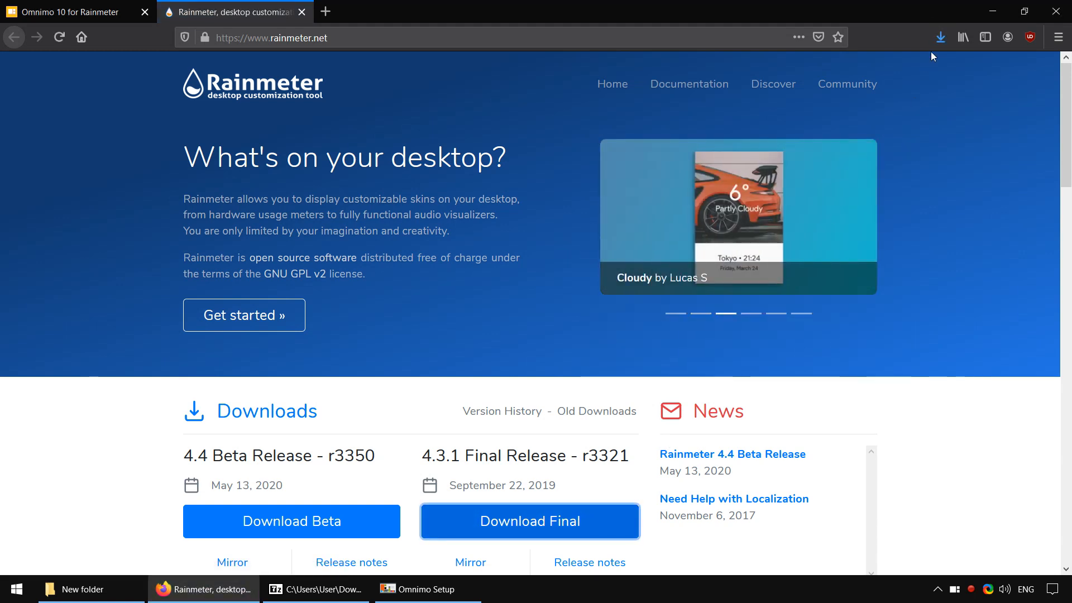
left_click(941, 37)
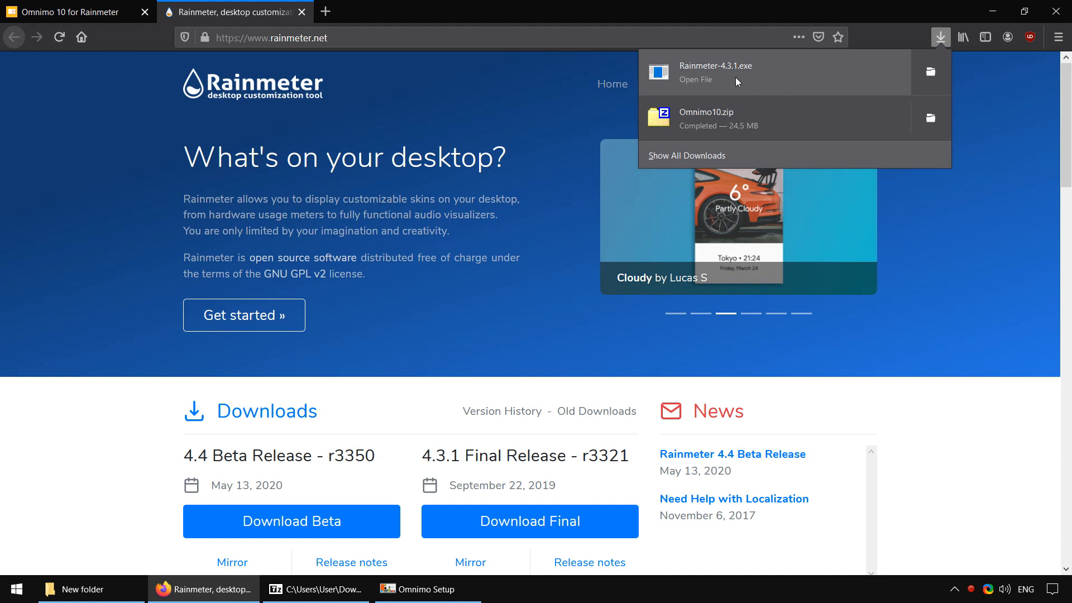
left_click(695, 79)
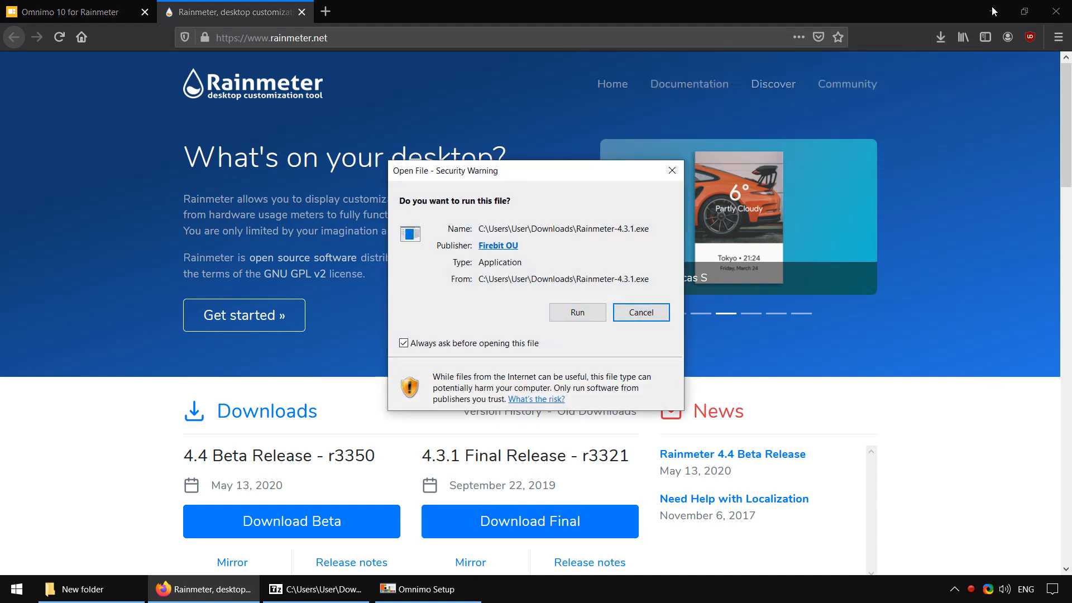
Step: Allow the installer to run and keep English as the setup language
left_click(576, 313)
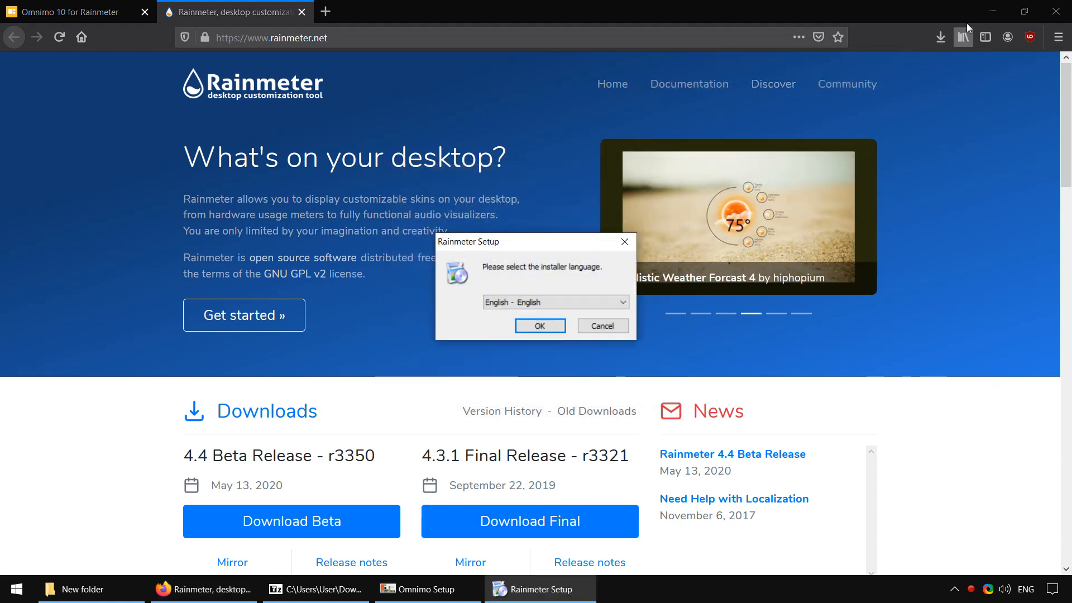
left_click(539, 325)
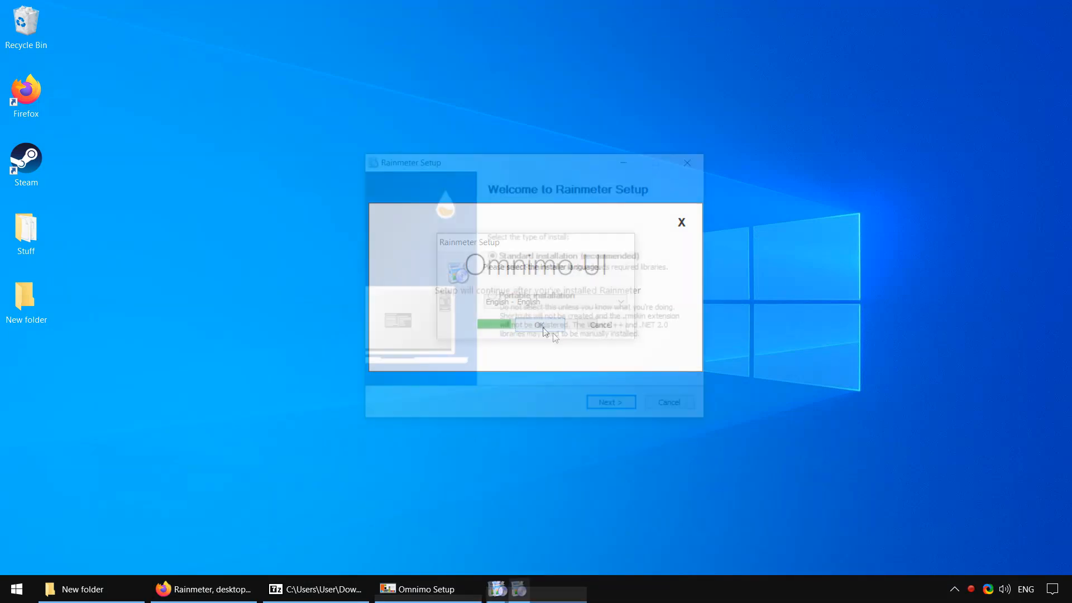
Step: Finish the standard Rainmeter installation with Run Rainmeter checked
left_click(610, 402)
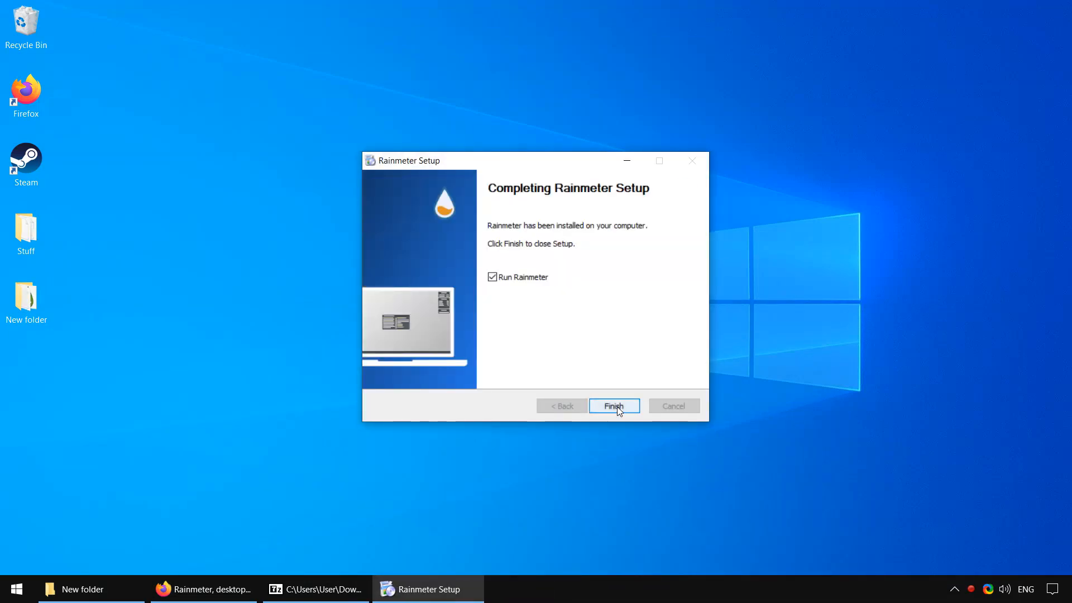
left_click(613, 405)
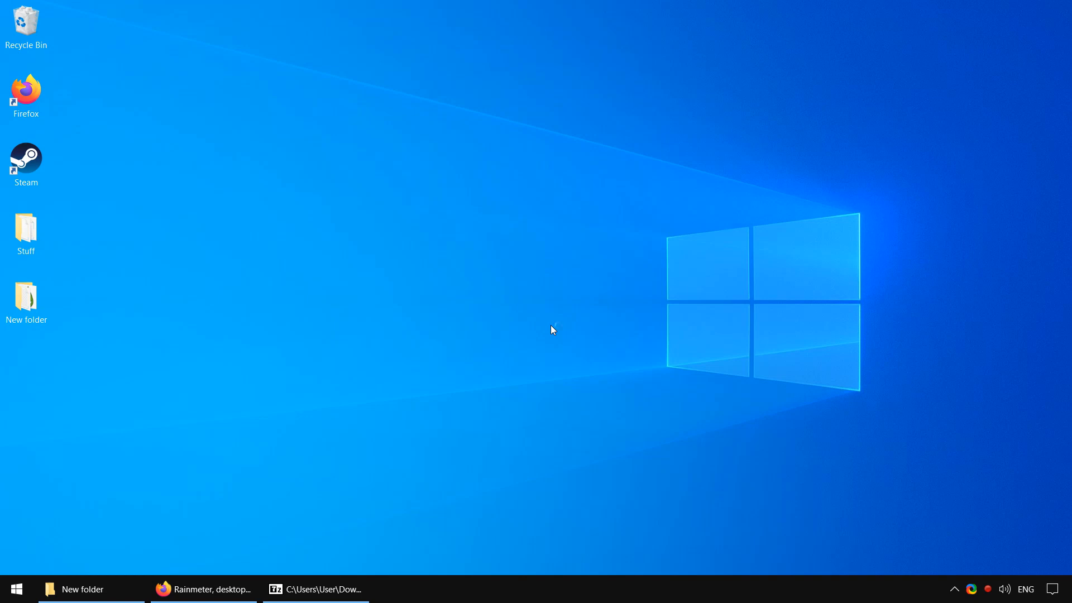
left_click(315, 588)
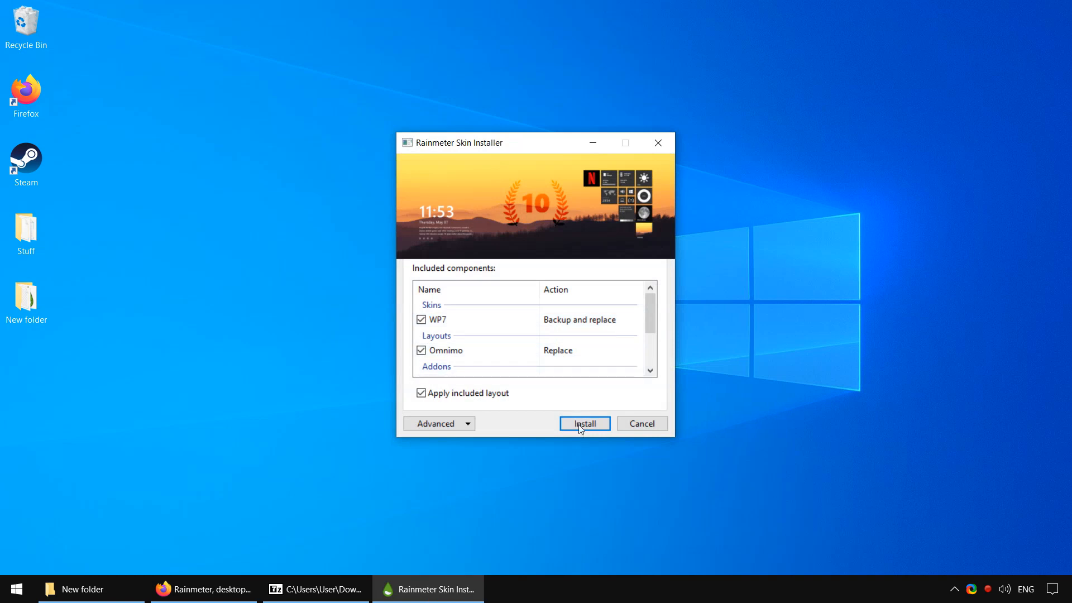
Step: Install the WP7 and Omnimo skins with Apply included layout in the Rainmeter Skin Installer
left_click(584, 423)
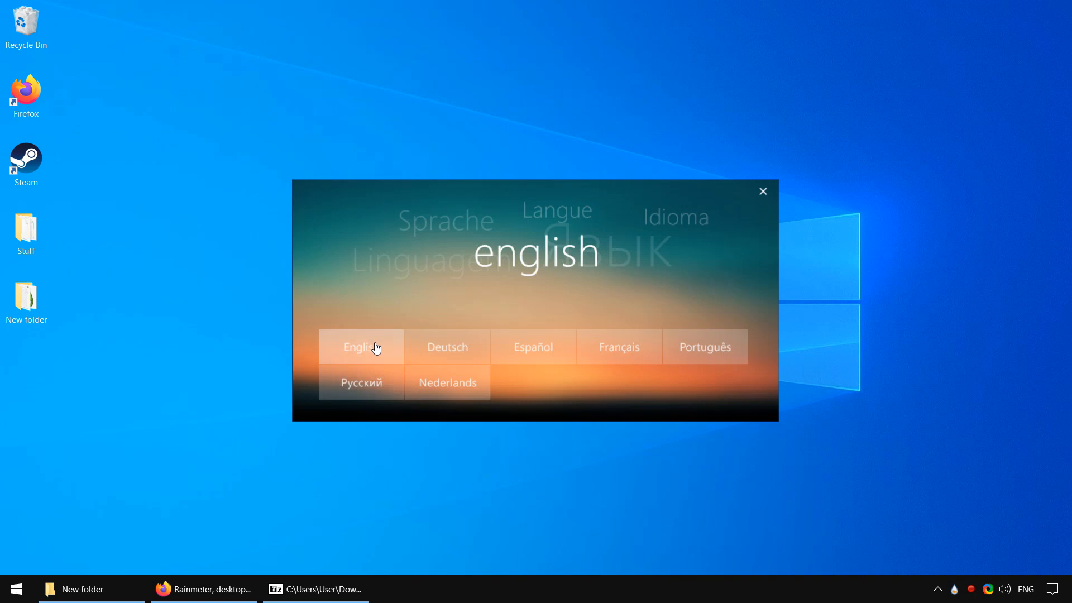
Step: Choose English and accept the Metric System and new wallpaper style preferences
left_click(361, 346)
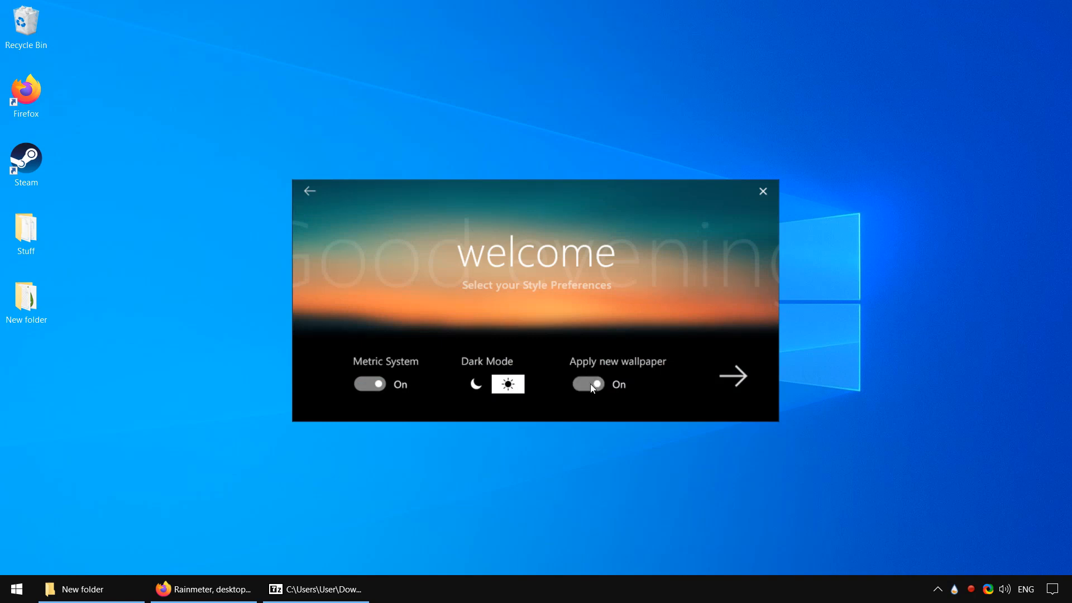
mouse_move(734, 386)
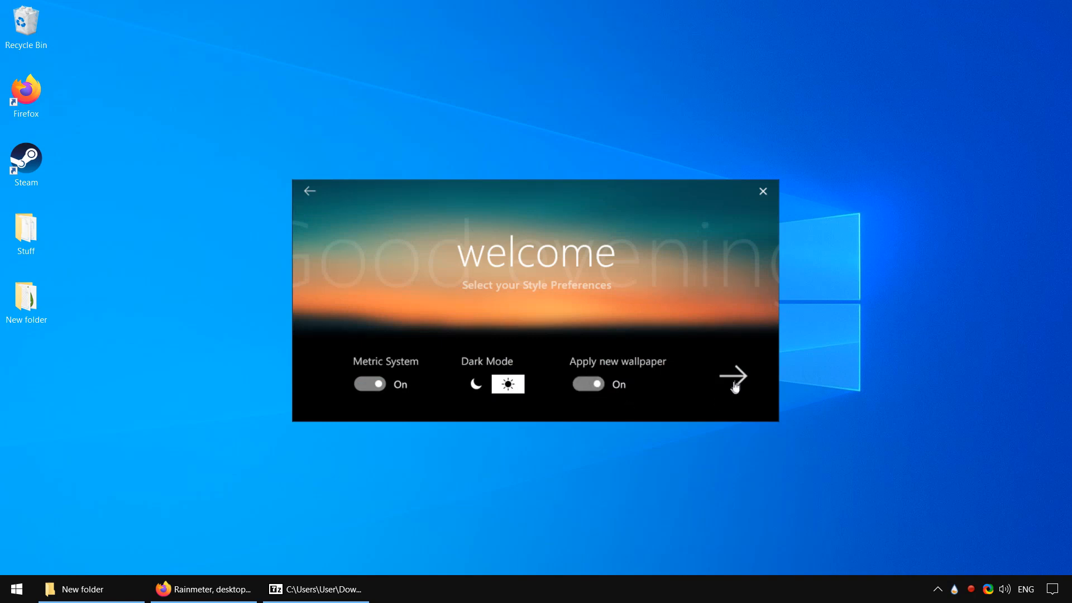
left_click(733, 376)
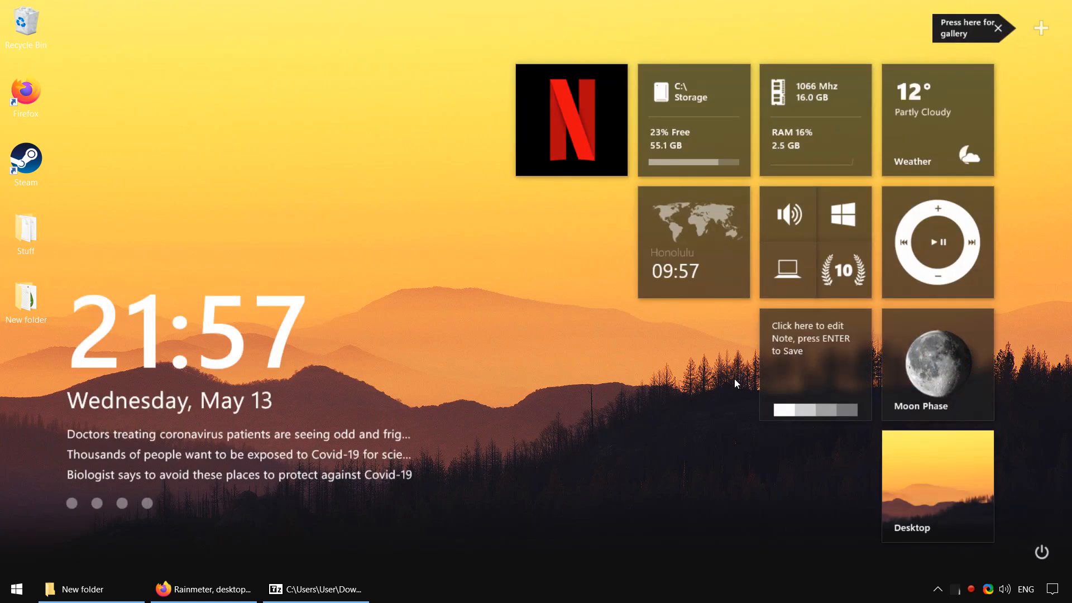
left_click(843, 269)
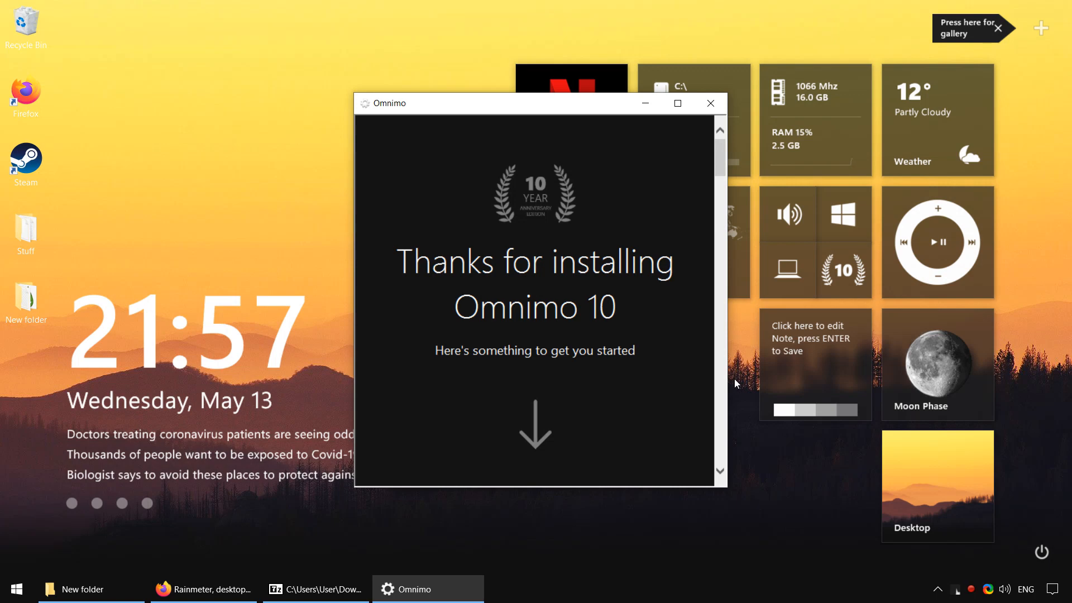
scroll("down", 3)
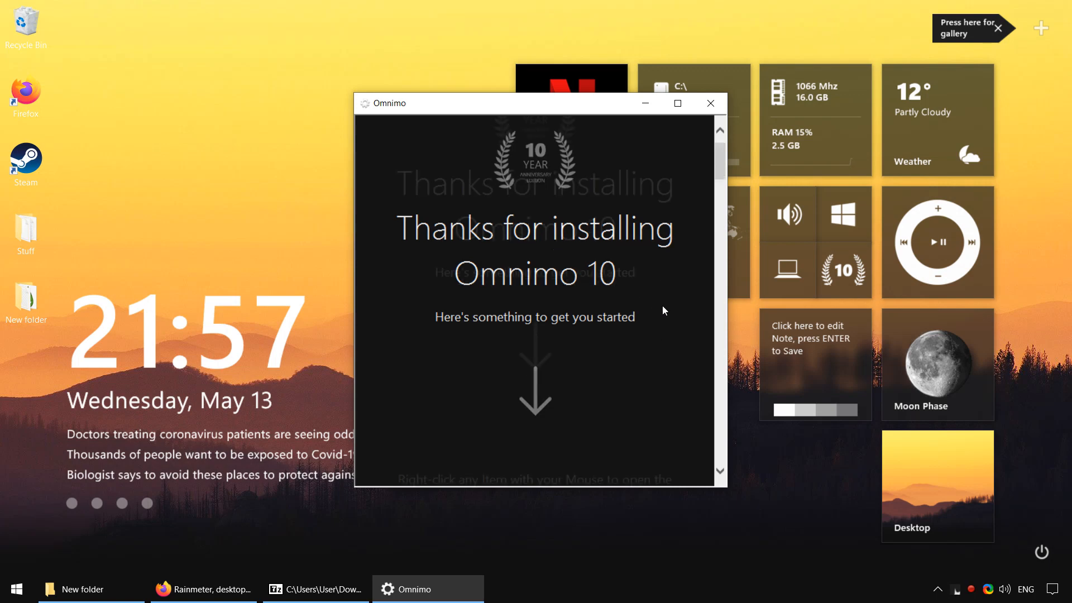
scroll("down", 3)
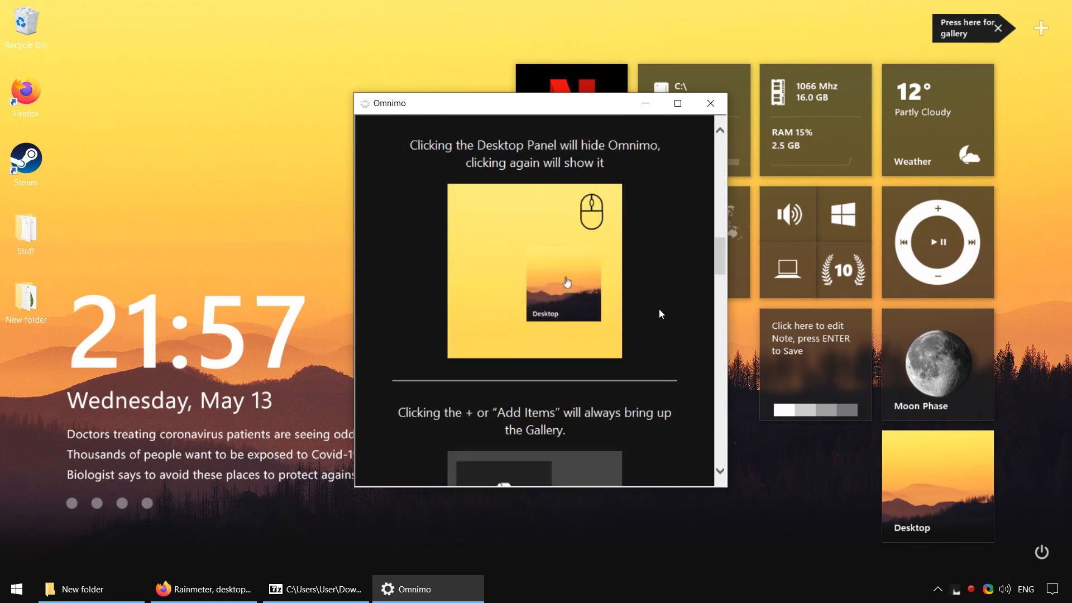
left_click(710, 103)
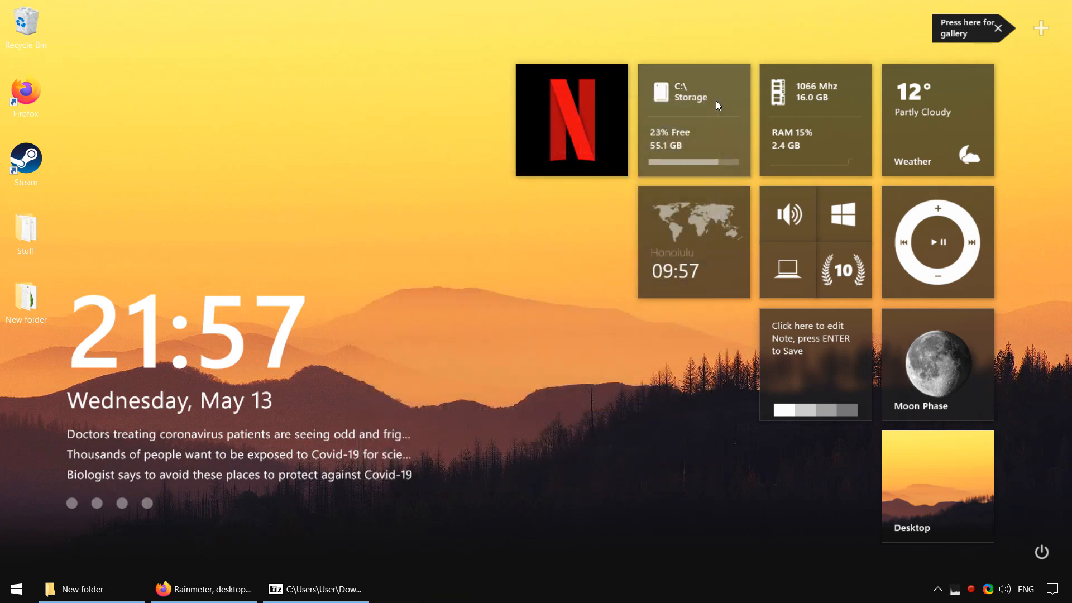
mouse_move(1027, 99)
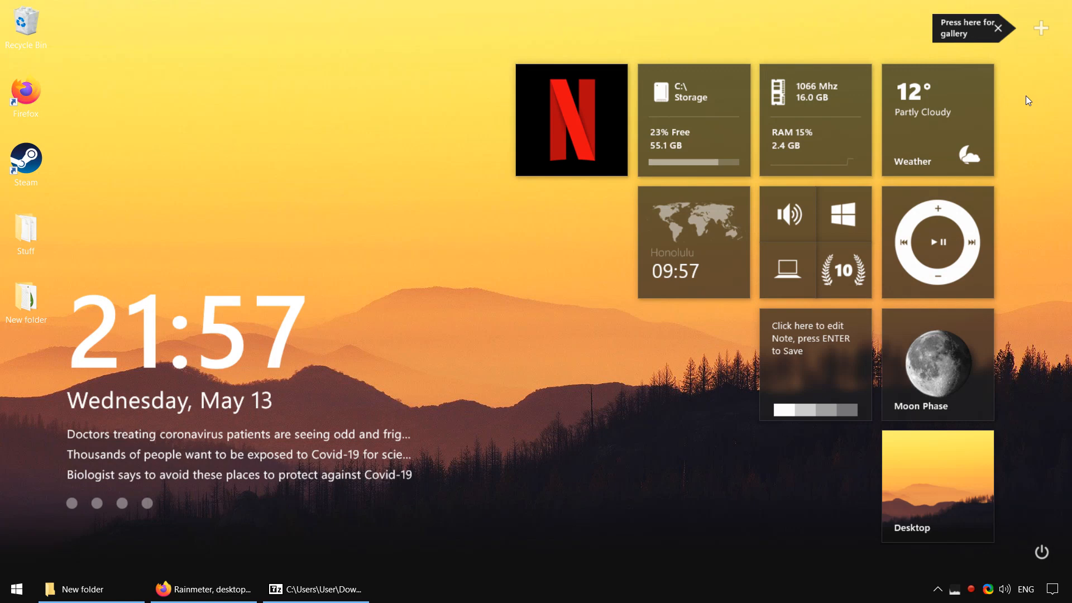
Step: Show the Omnimo gallery of Essential Panels for adding widgets
left_click(963, 27)
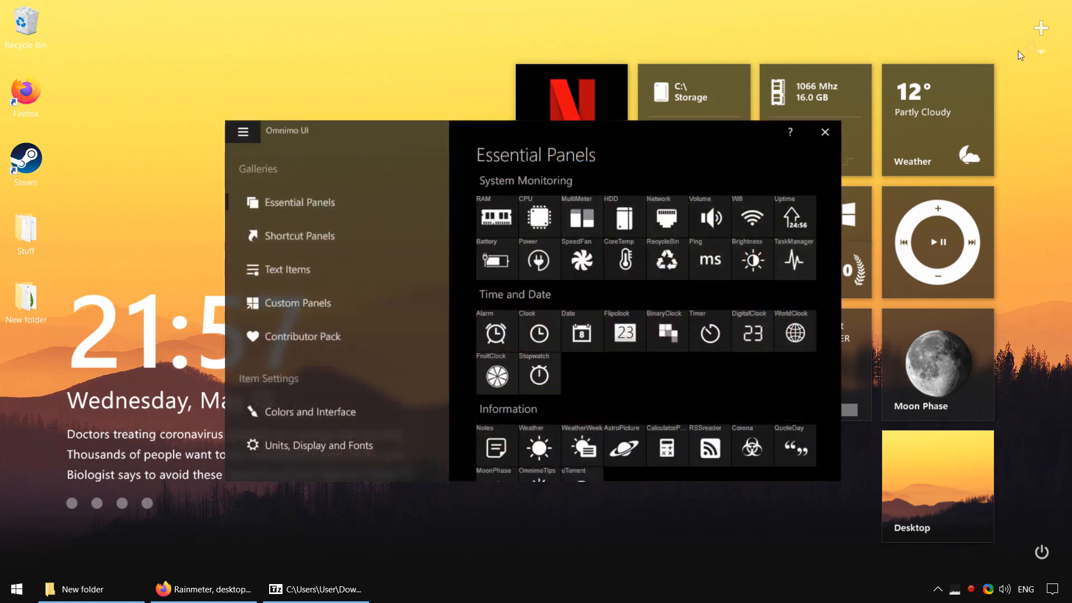